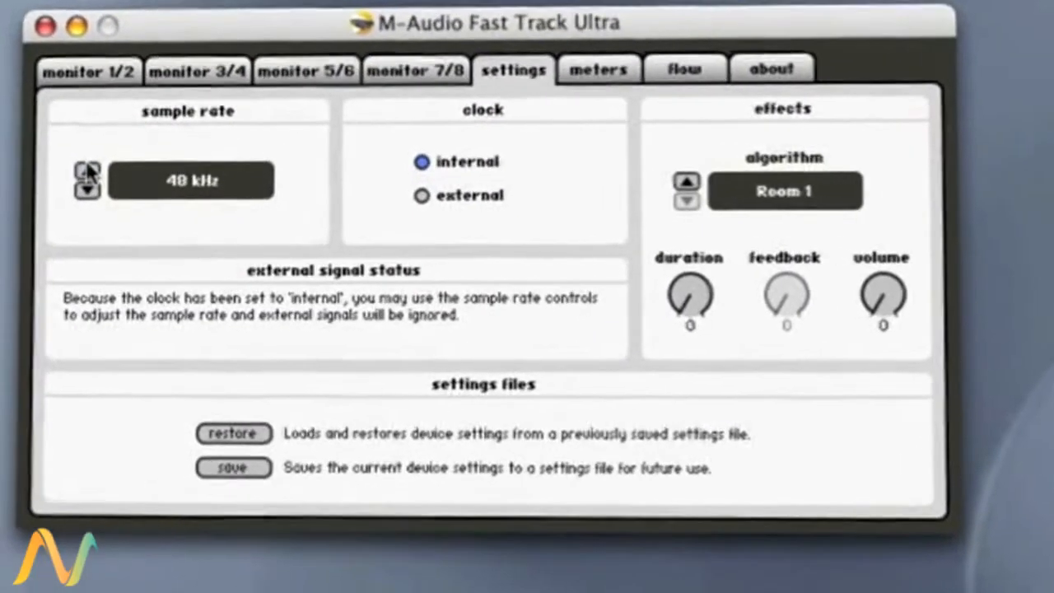
Step: Step the Fast Track Ultra sample rate up from 48 kHz to 88.2 kHz
click(88, 173)
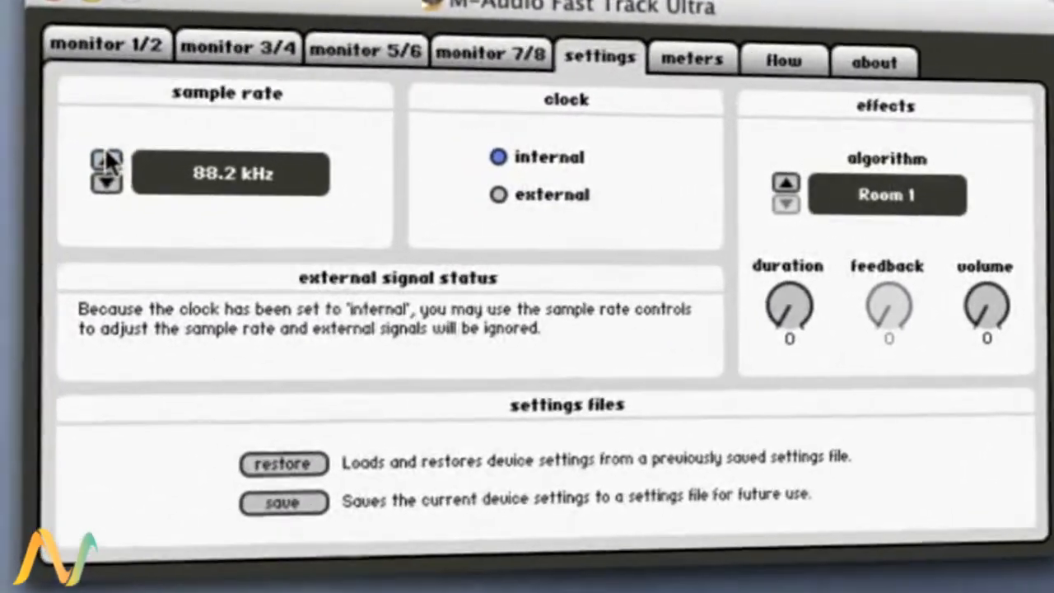